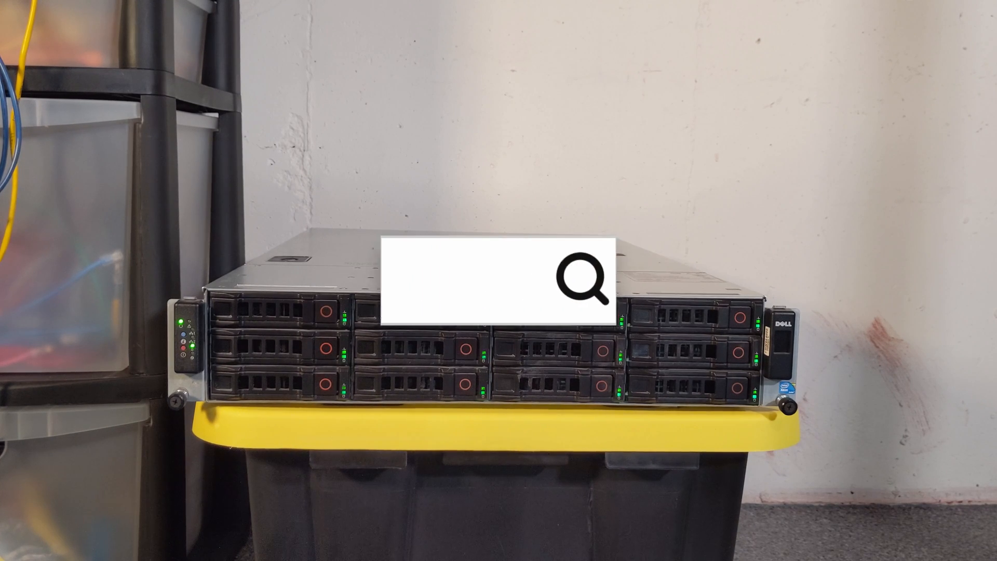
text(How to move appda)
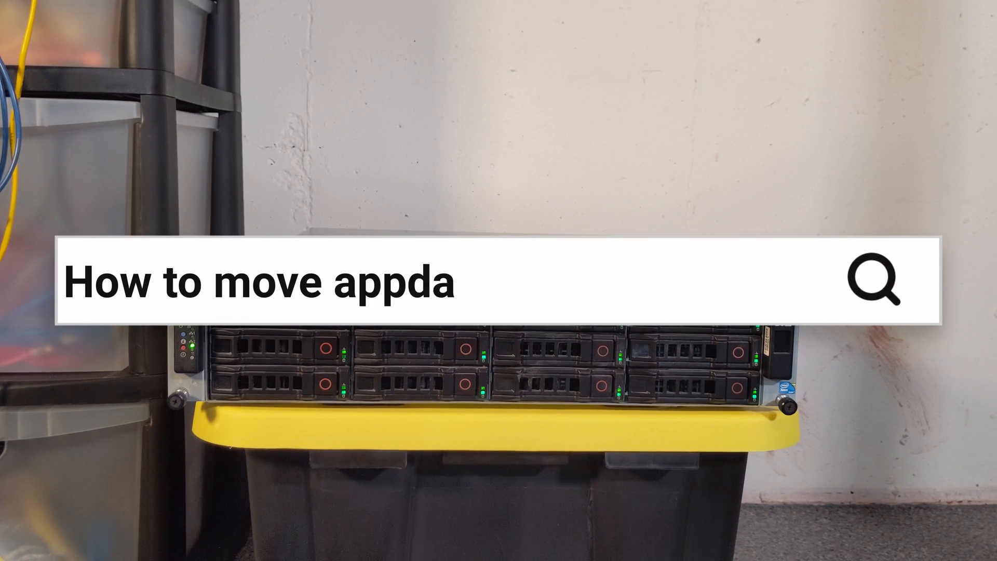